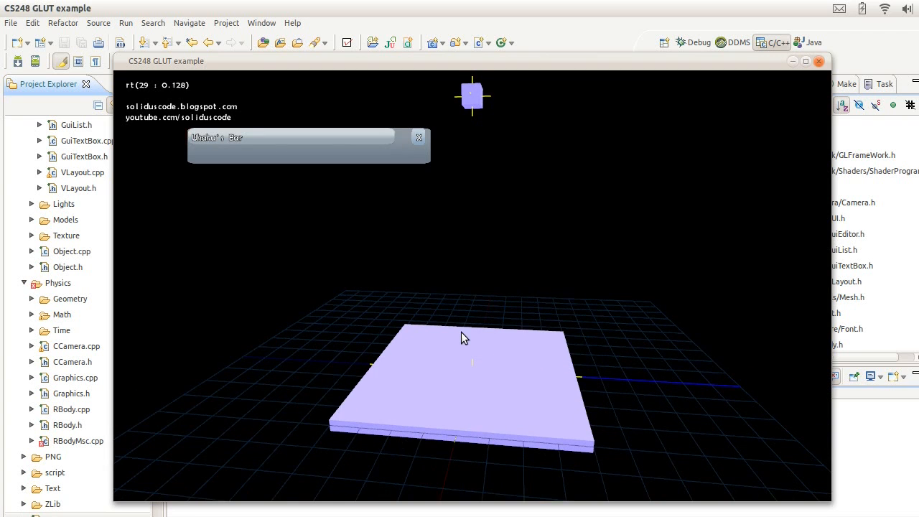
- Close the CS248 GLUT example window to end the collision demo
left_click(309, 142)
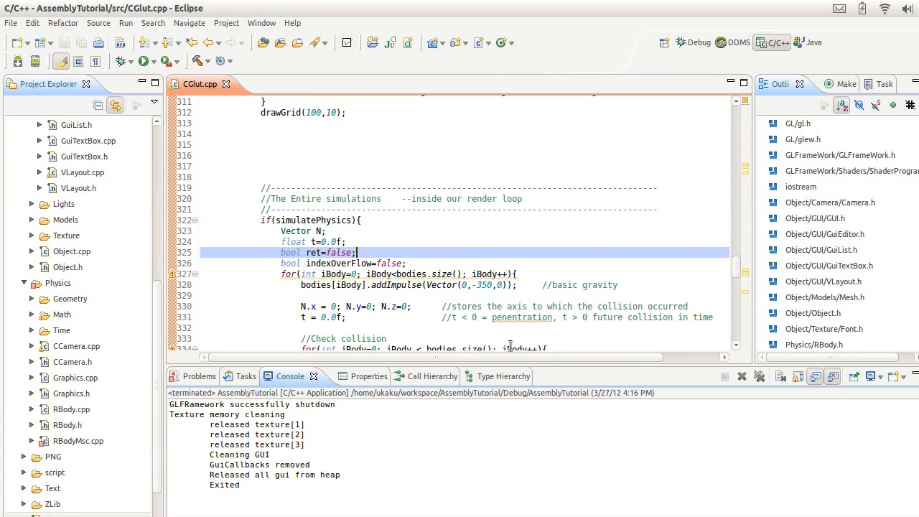
- Scroll CGlut.cpp to the simulatePhysics block with gravity, collision checks and impulses
scroll("down", 3)
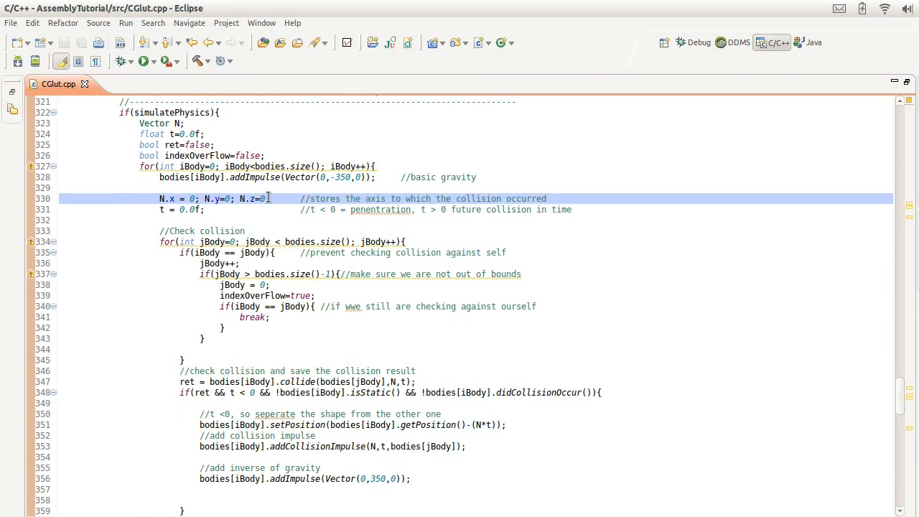
scroll("down", 3)
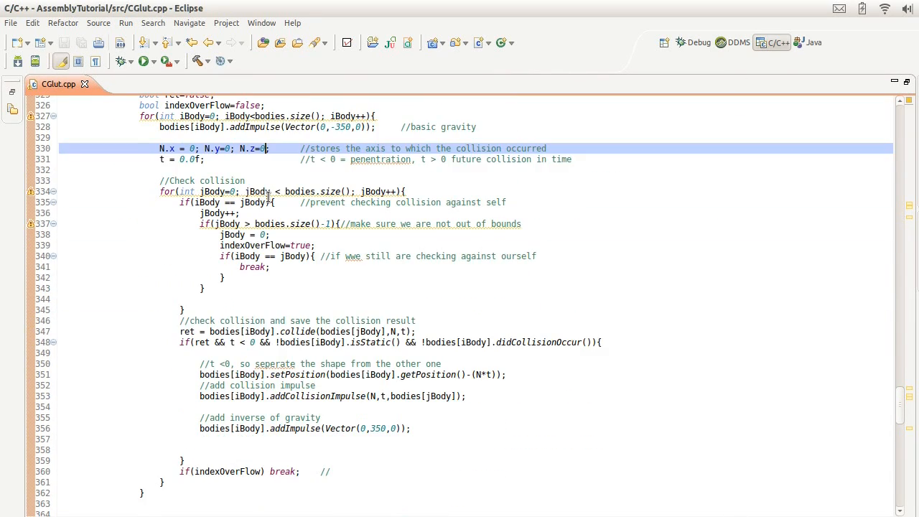
scroll("up", 3)
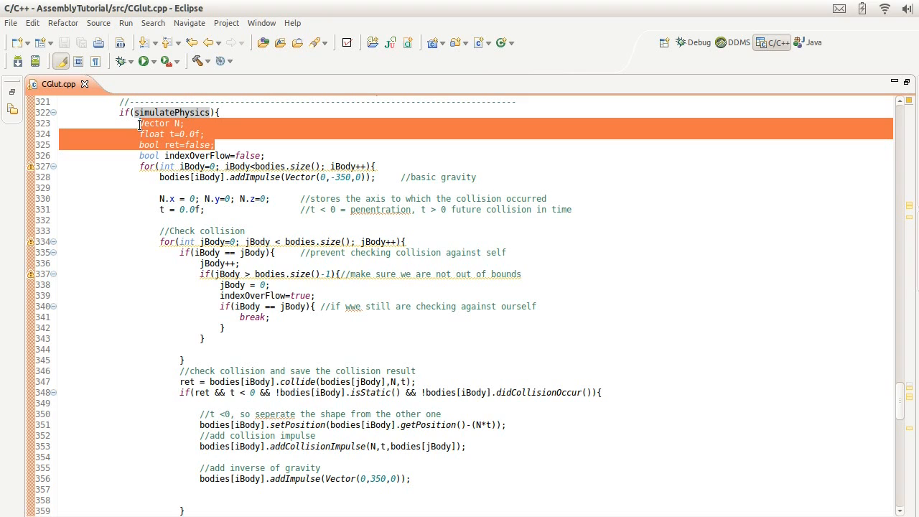
mouse_move(179, 134)
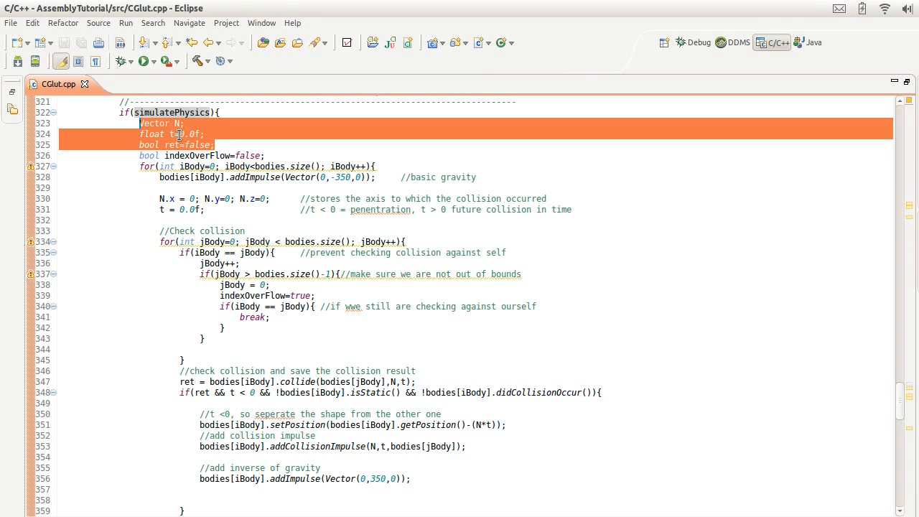
left_click(150, 166)
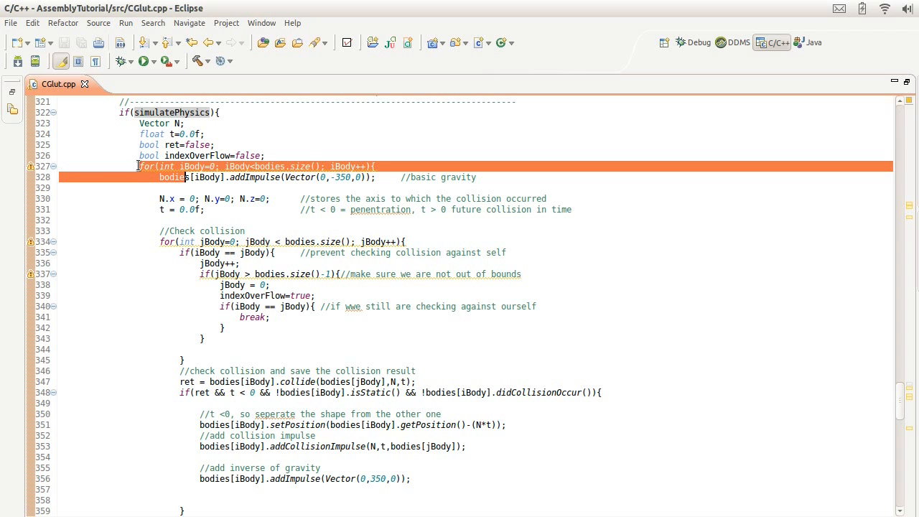
scroll("down", 3)
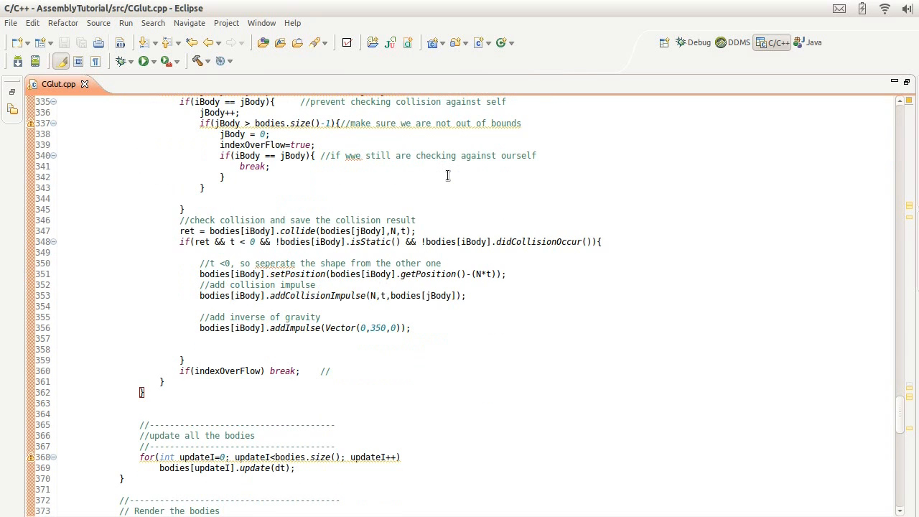
scroll("up", 3)
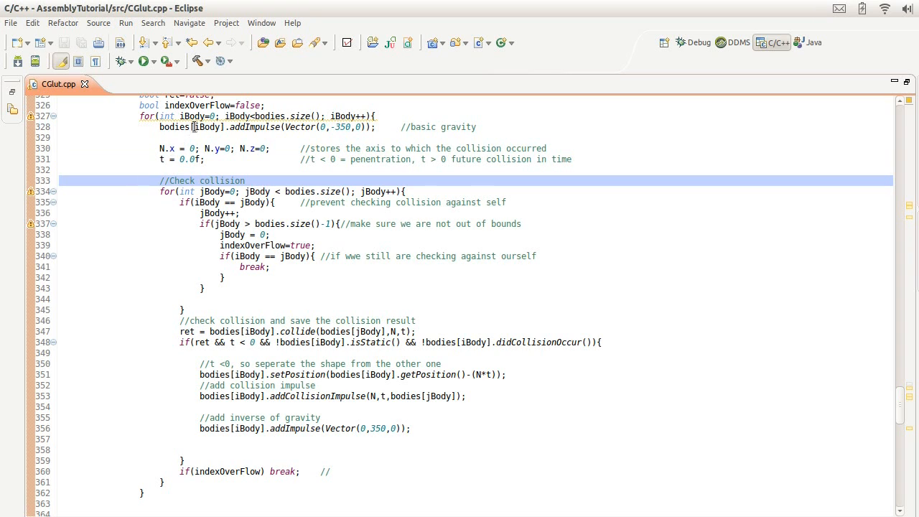
double_click(194, 116)
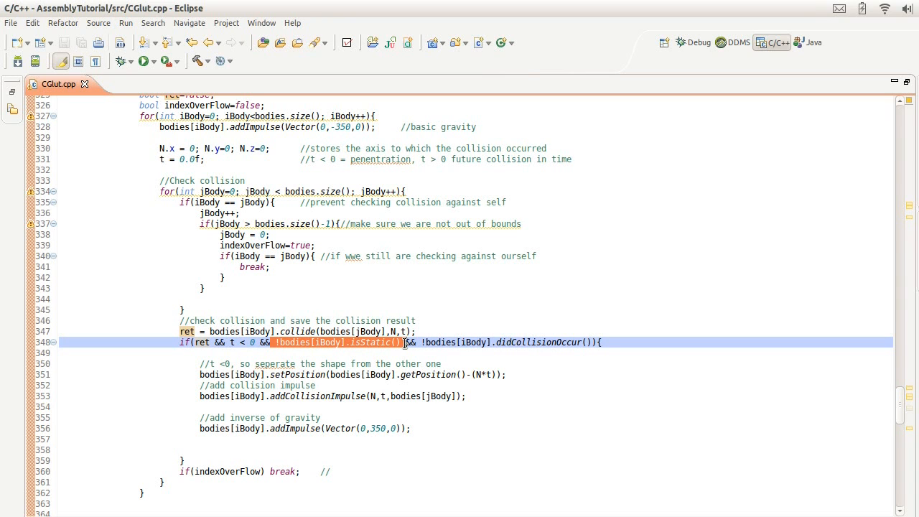
mouse_move(466, 335)
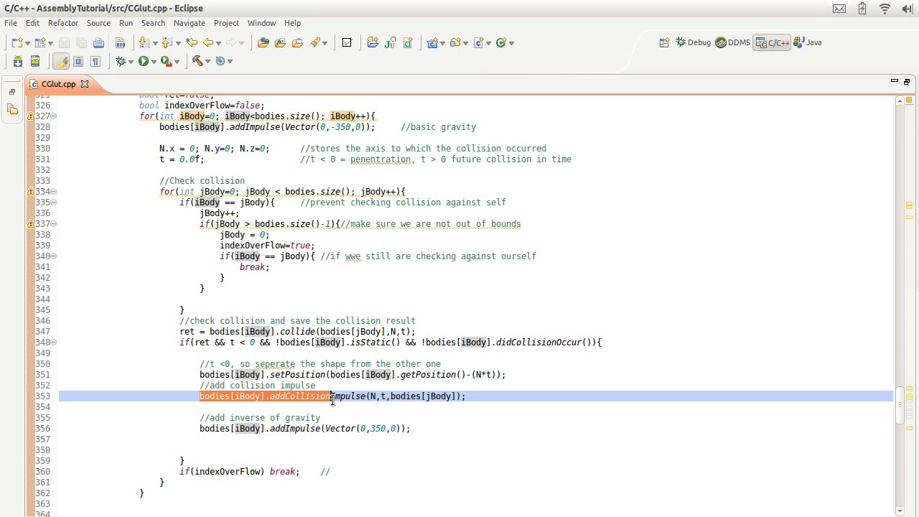
mouse_move(348, 396)
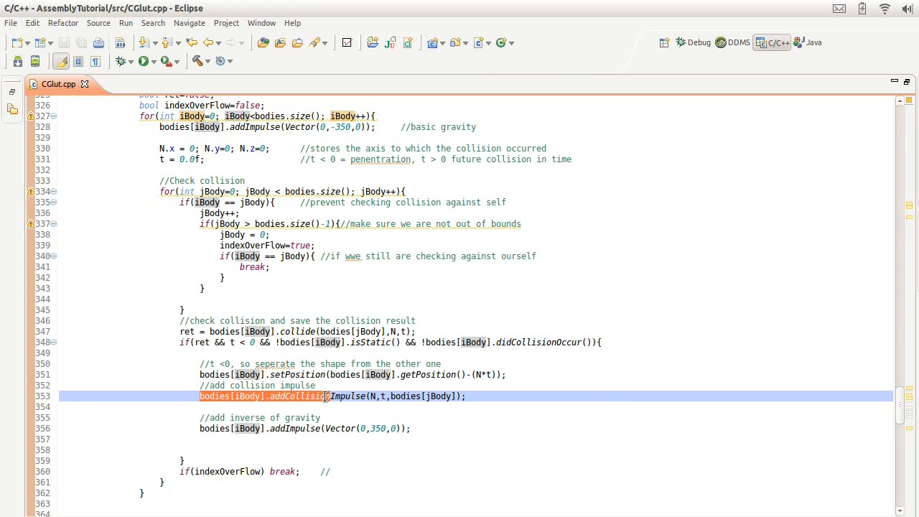
mouse_move(278, 396)
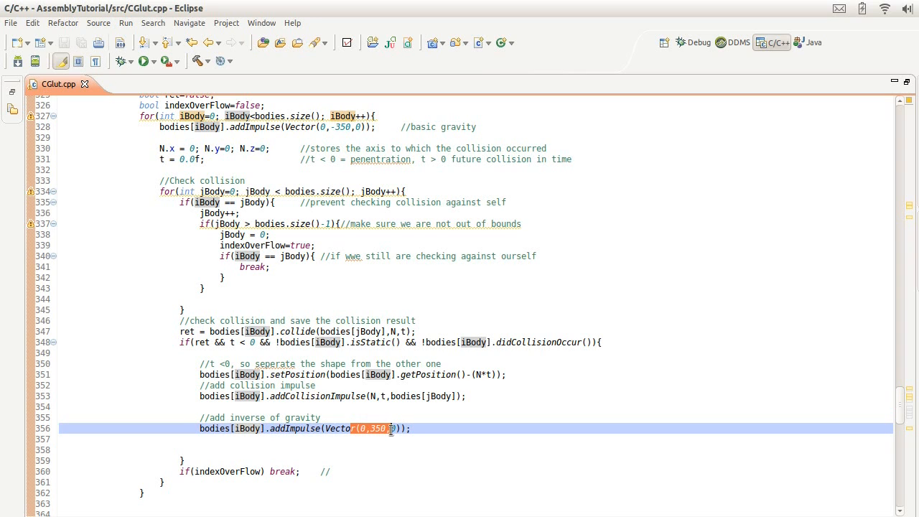
mouse_move(314, 116)
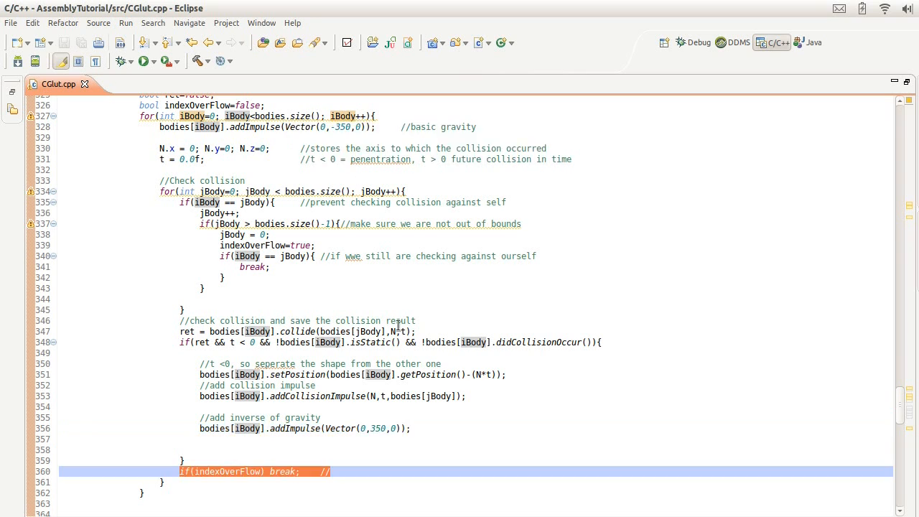
scroll("down", 3)
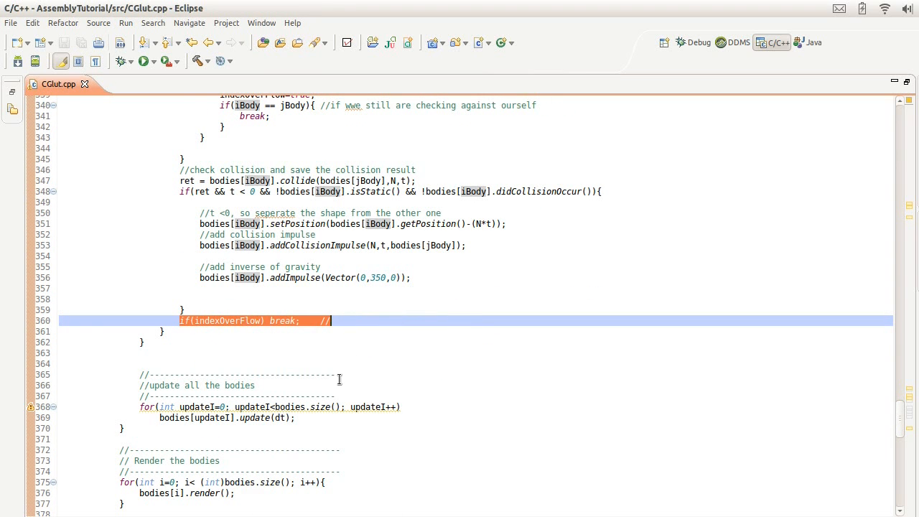
scroll("up", 3)
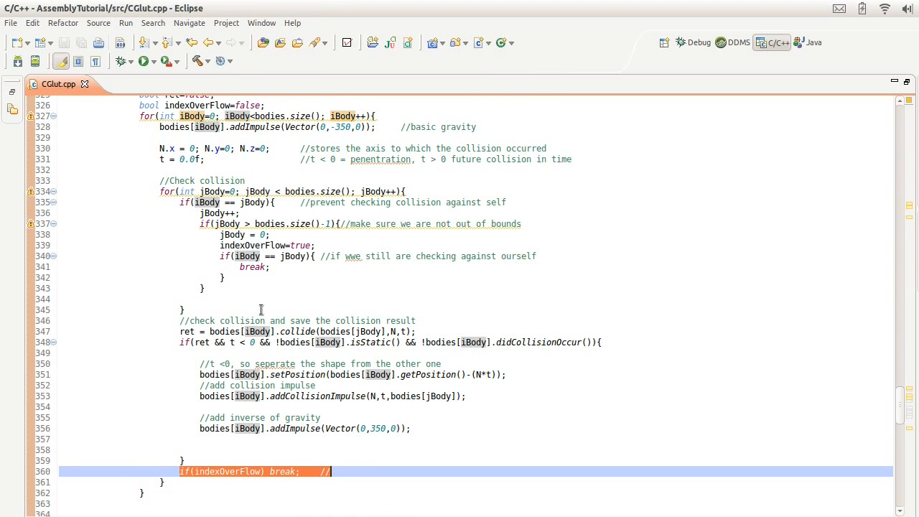
left_click_drag(179, 180, 186, 460)
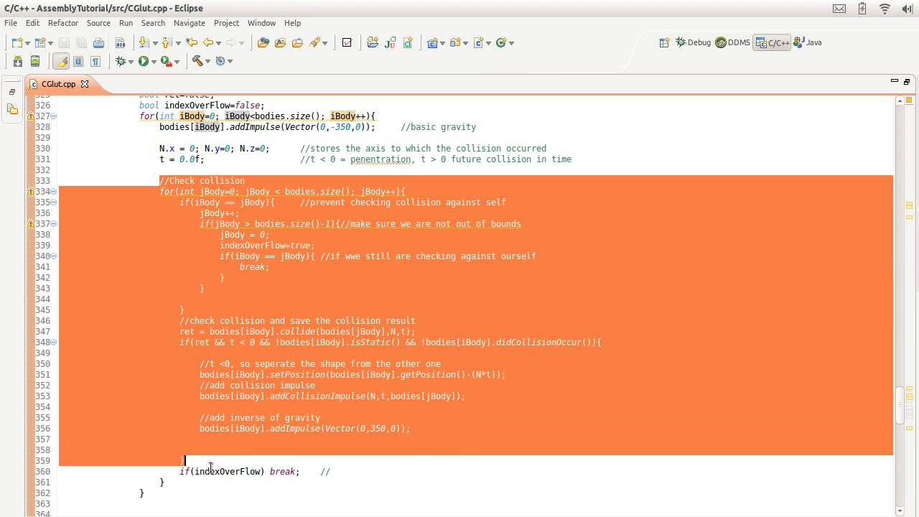
scroll("down", 3)
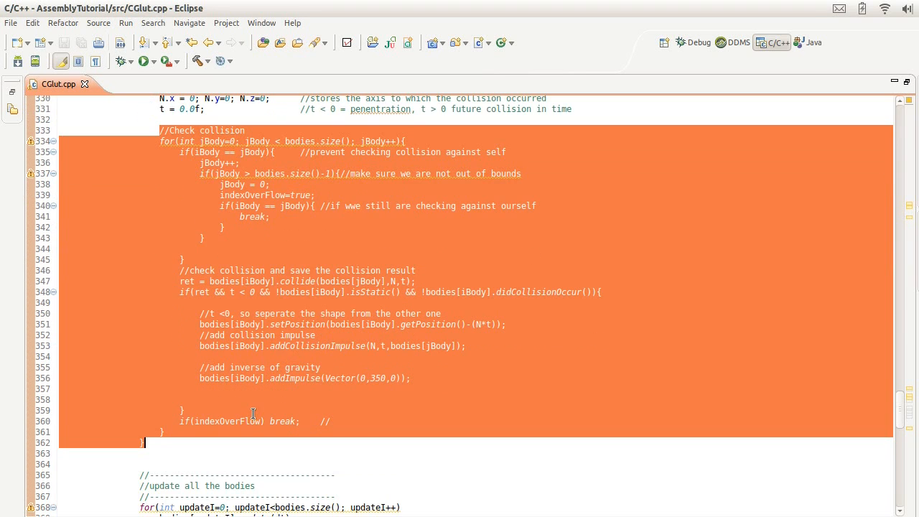
scroll("down", 3)
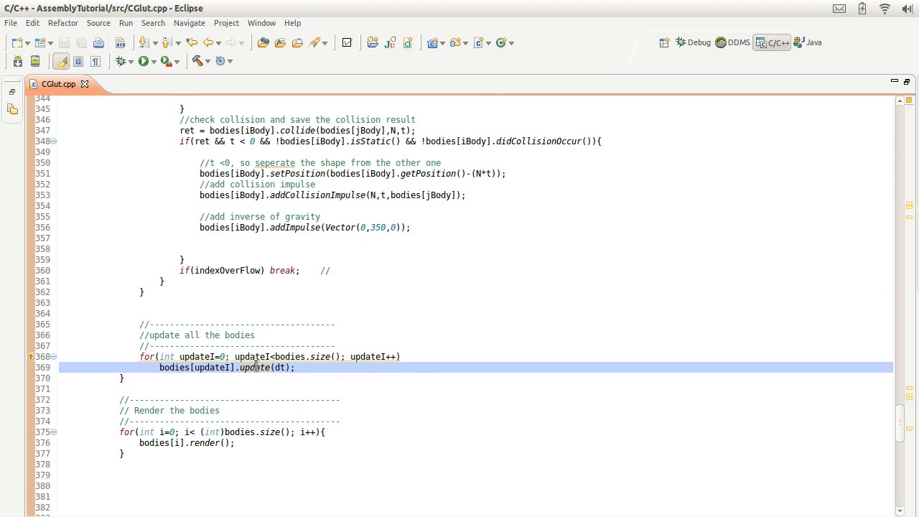
mouse_move(254, 367)
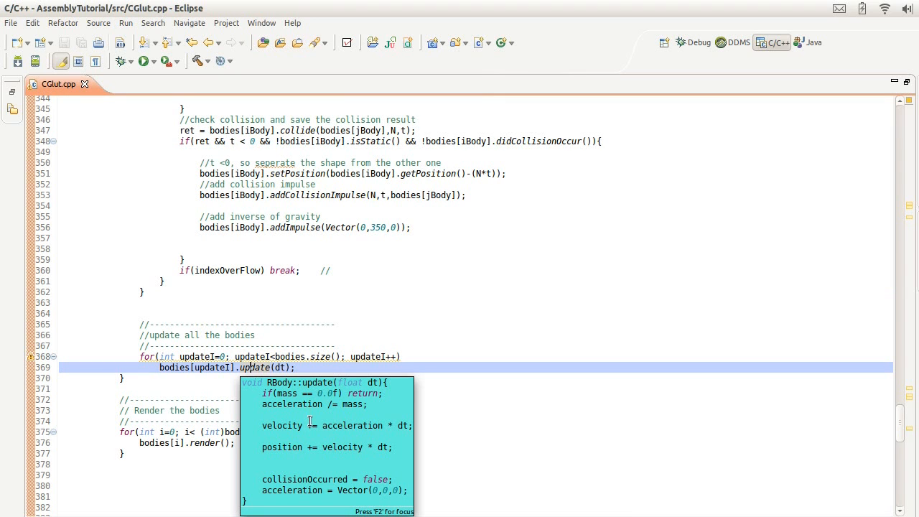
mouse_move(287, 420)
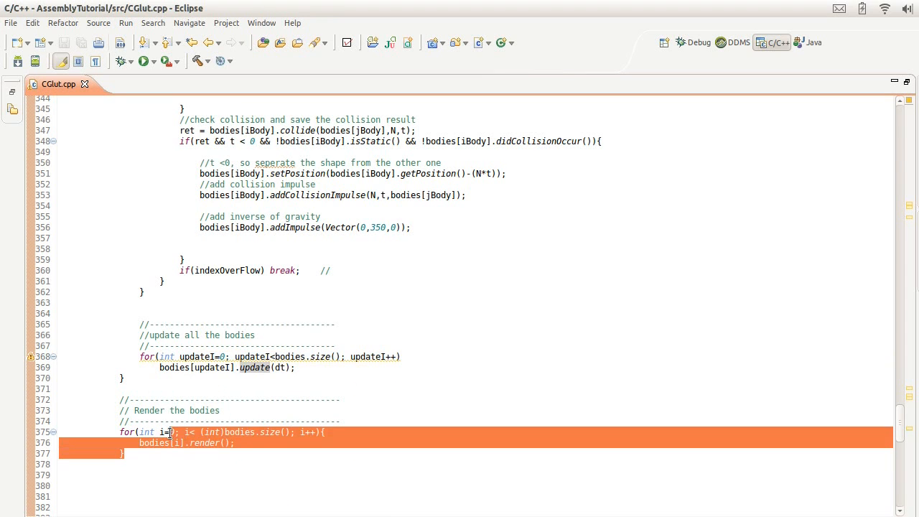
scroll("up", 3)
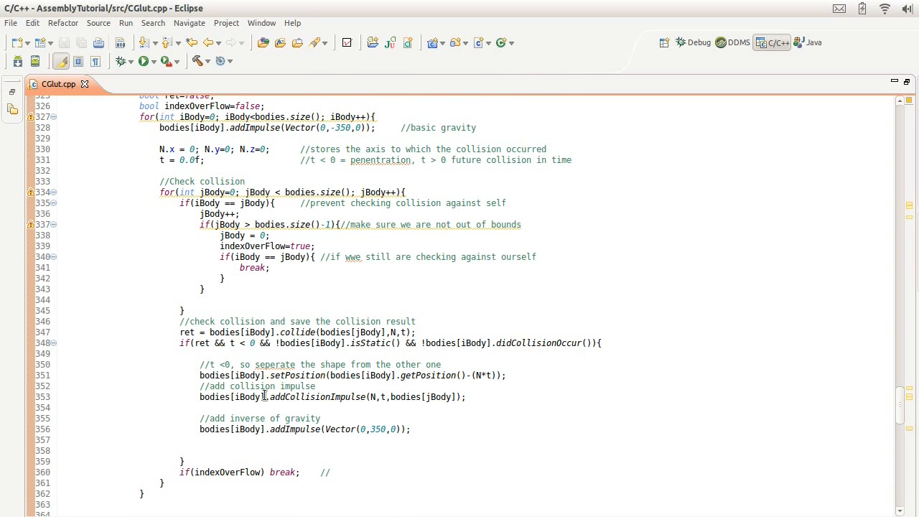
mouse_move(297, 332)
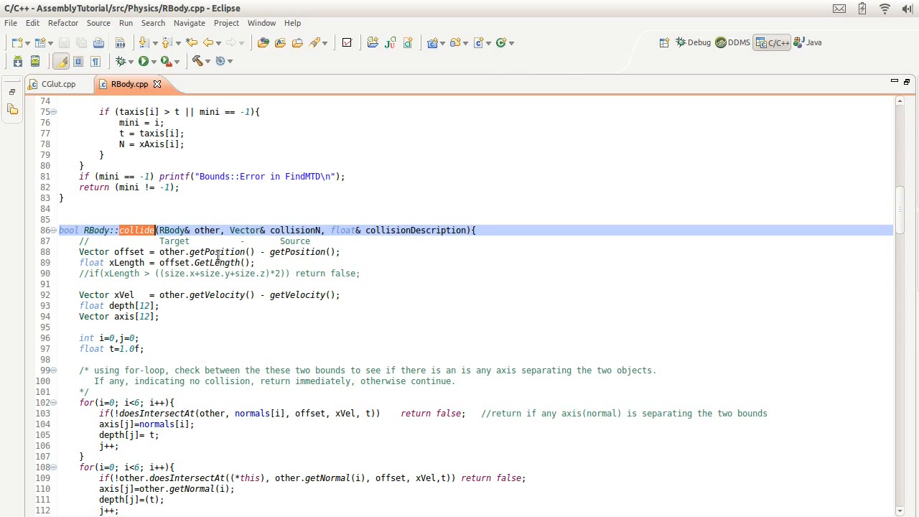
scroll("down", 3)
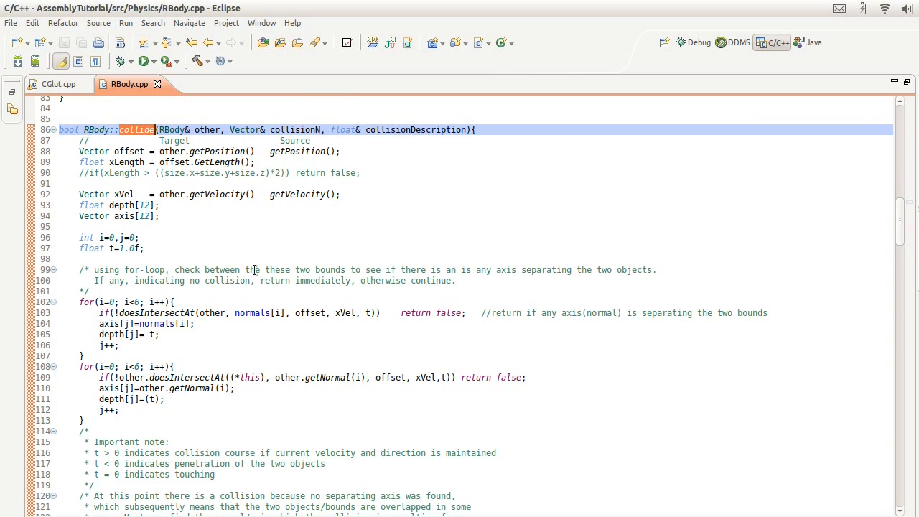
left_click(128, 150)
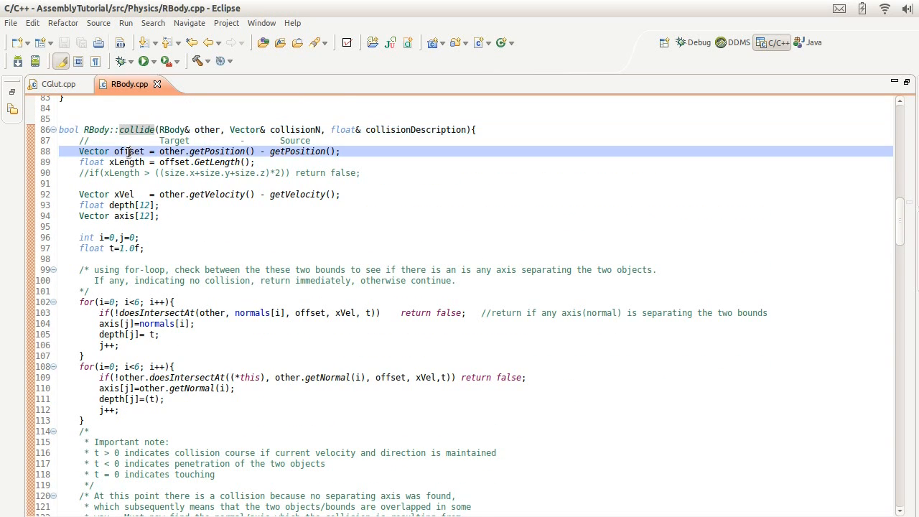
double_click(129, 151)
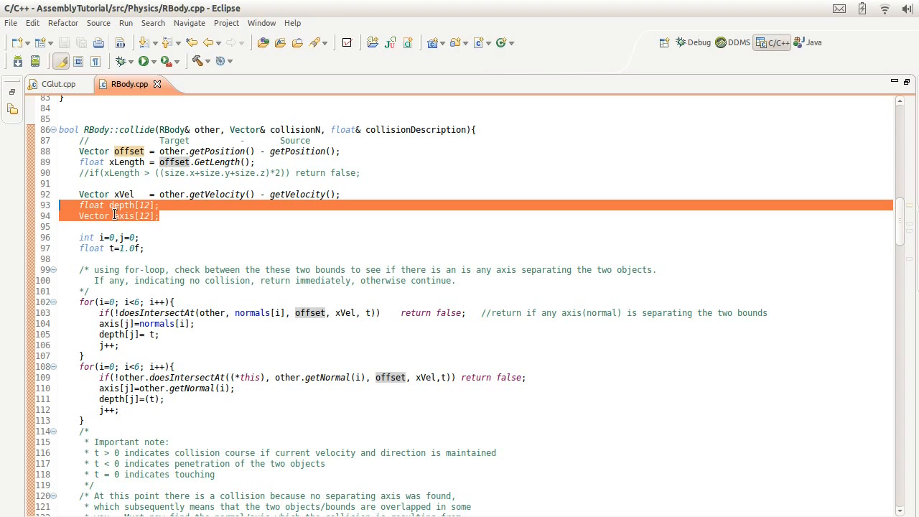
mouse_move(114, 208)
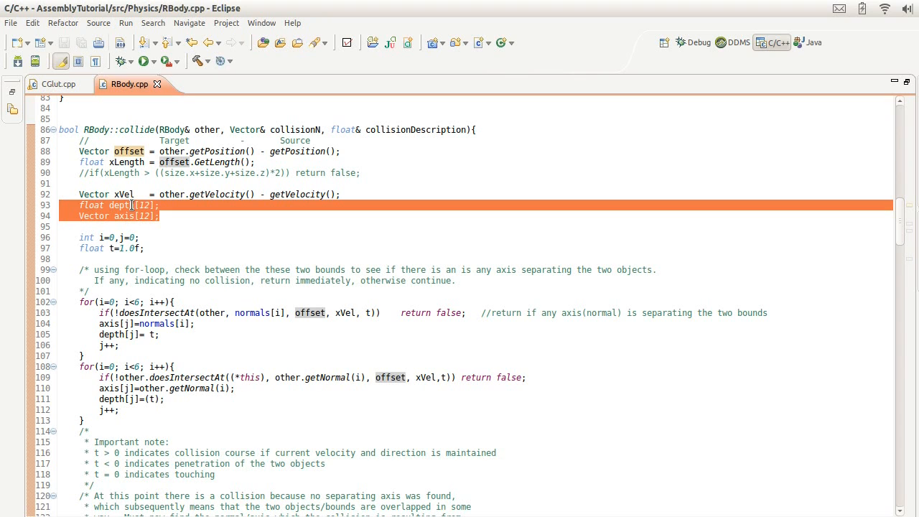
left_click(80, 291)
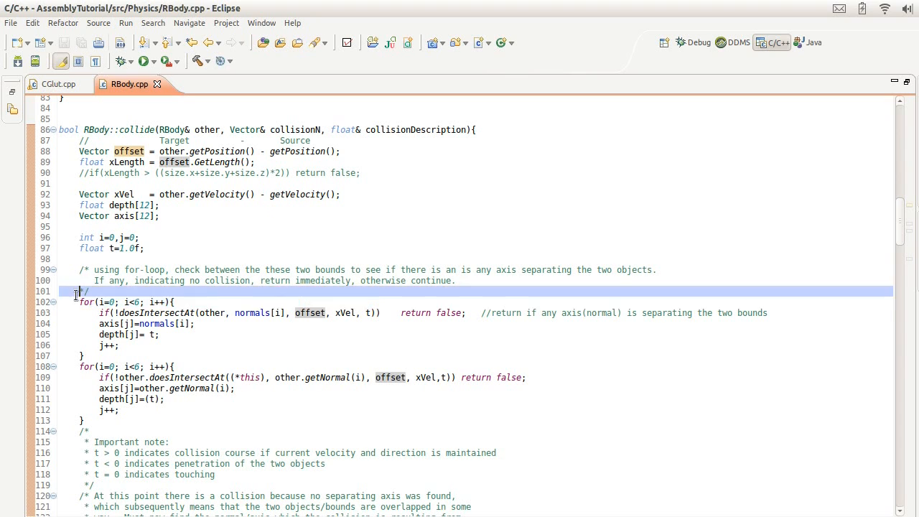
left_click_drag(81, 292, 84, 356)
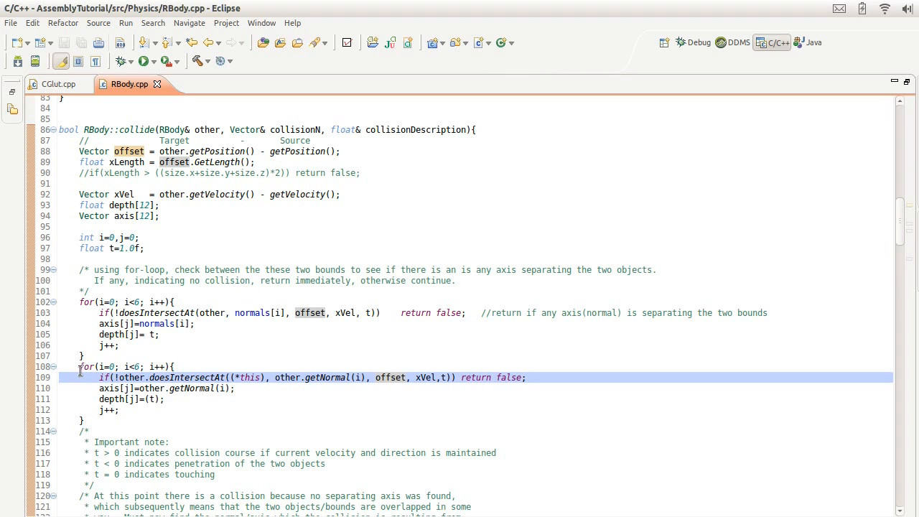
left_click_drag(79, 366, 115, 420)
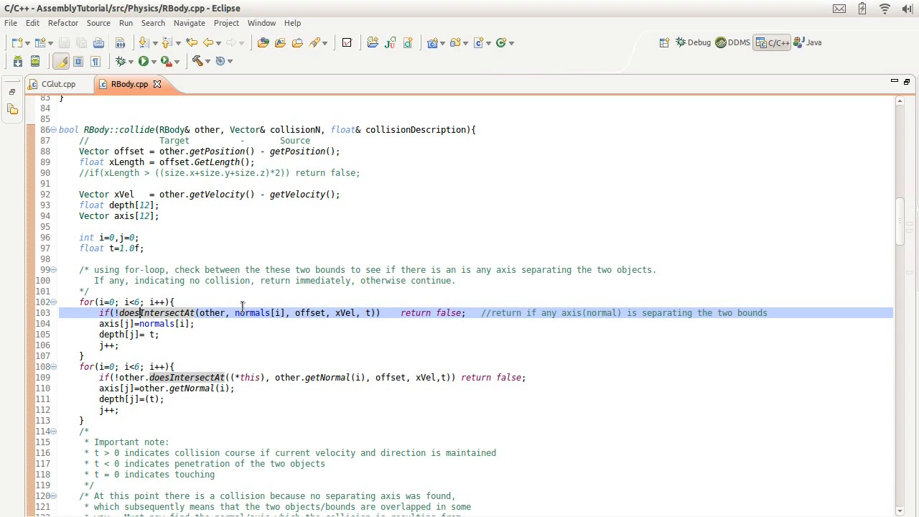
mouse_move(259, 313)
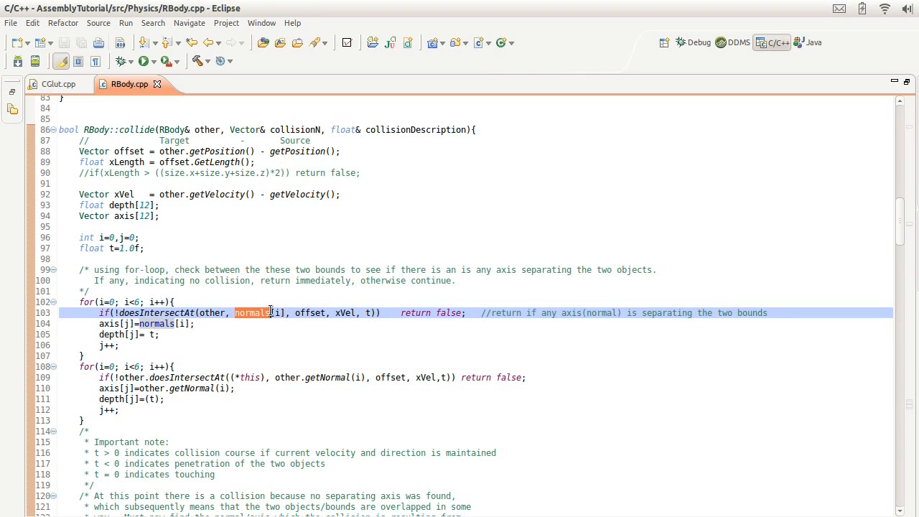
mouse_move(251, 312)
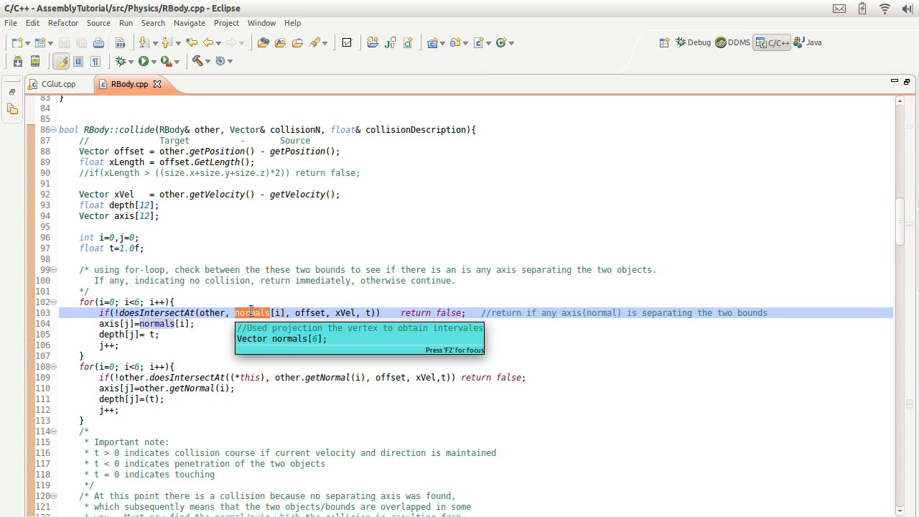
mouse_move(179, 323)
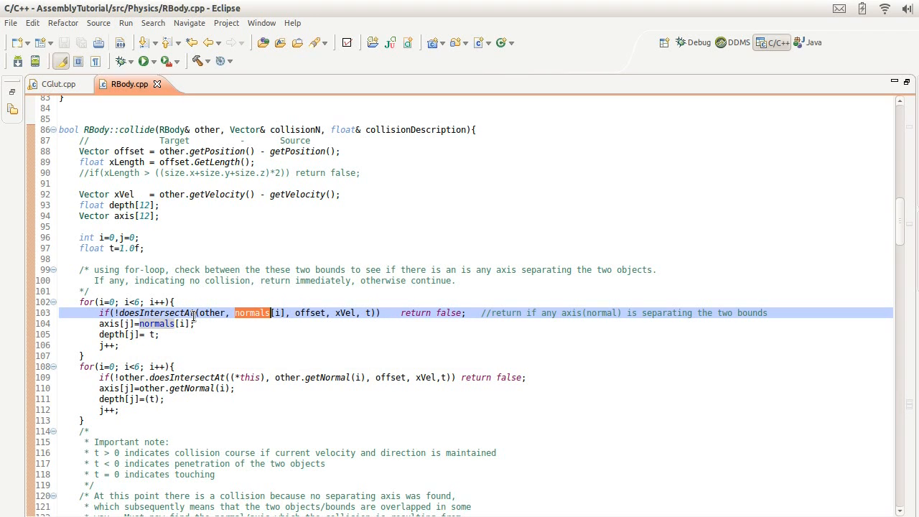
mouse_move(173, 313)
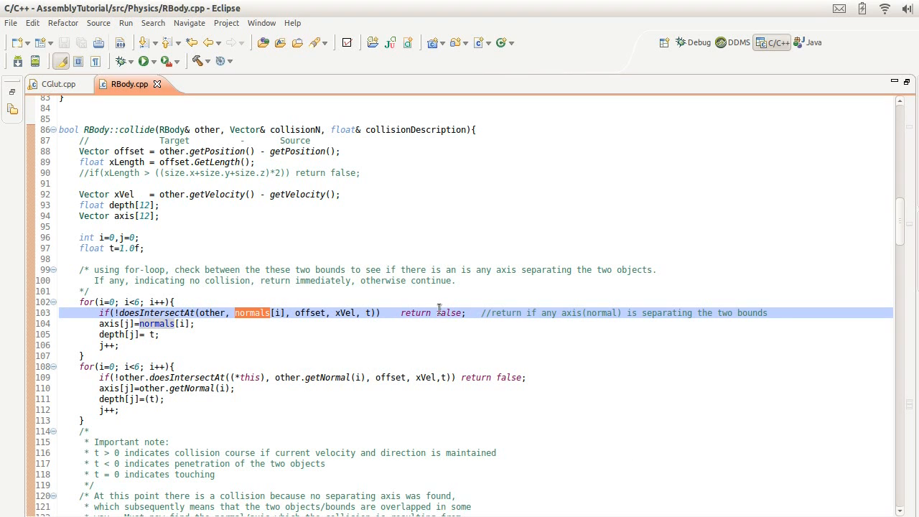
double_click(431, 312)
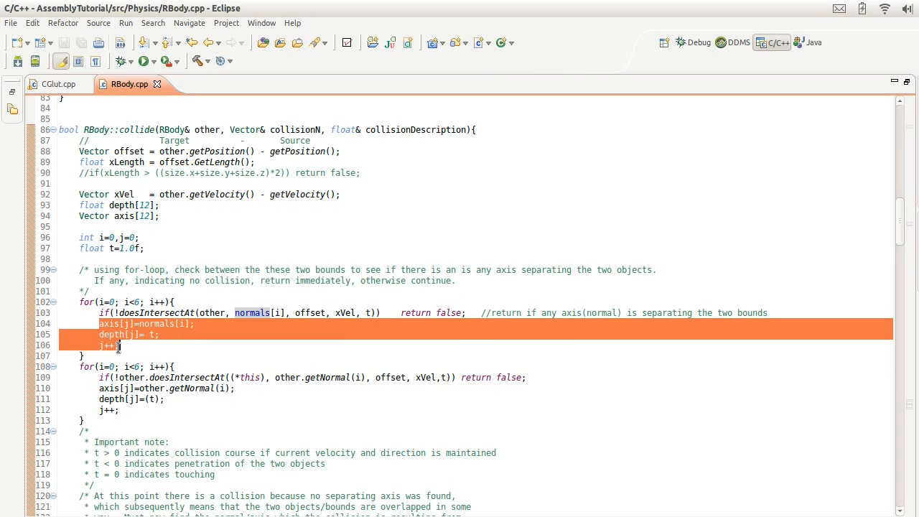
left_click(112, 345)
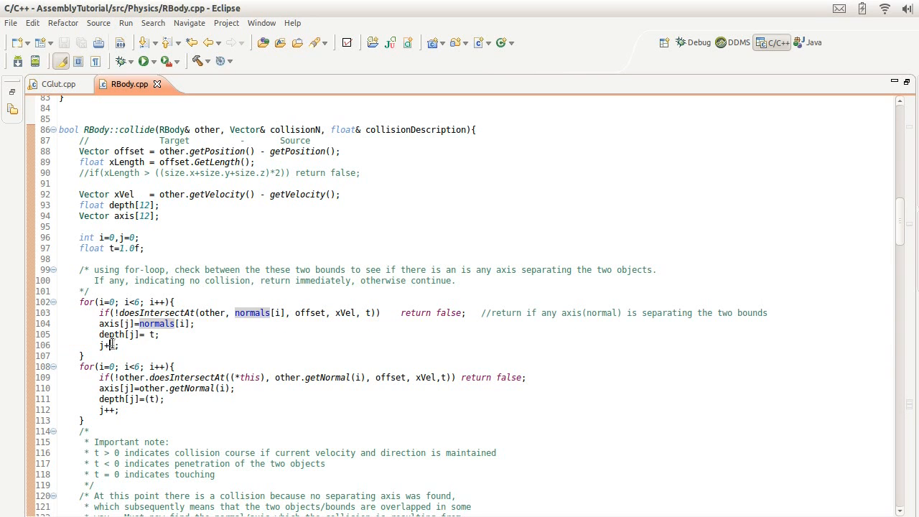
- Highlight uses of depth t and the FindMTD call on line 129, reaching collide's end
scroll("down", 3)
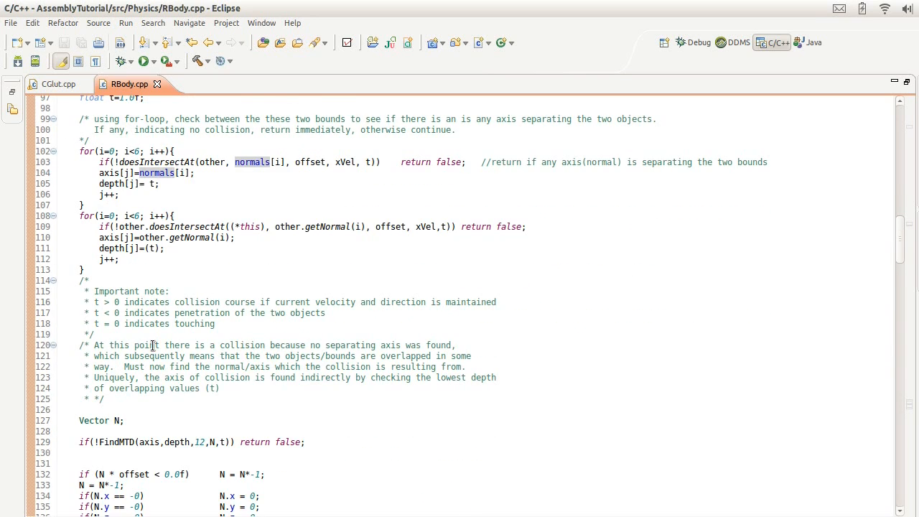
left_click(183, 227)
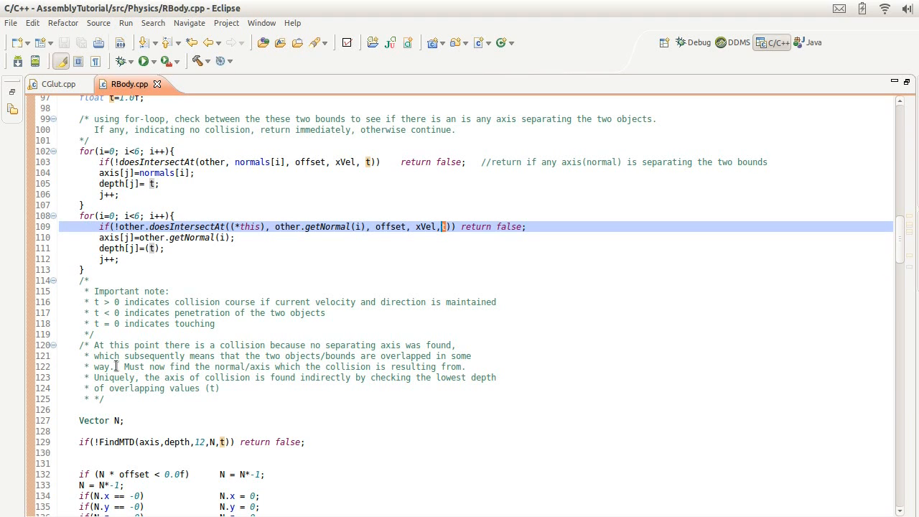
left_click(115, 441)
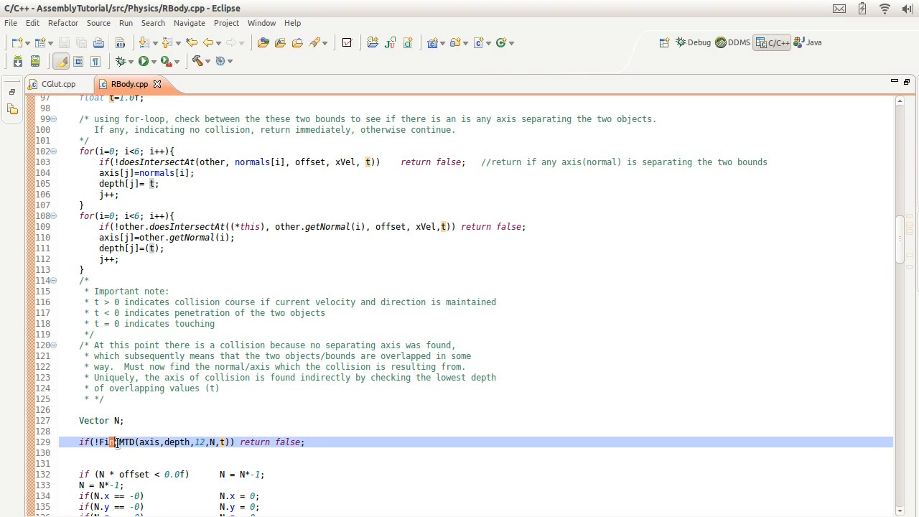
scroll("down", 3)
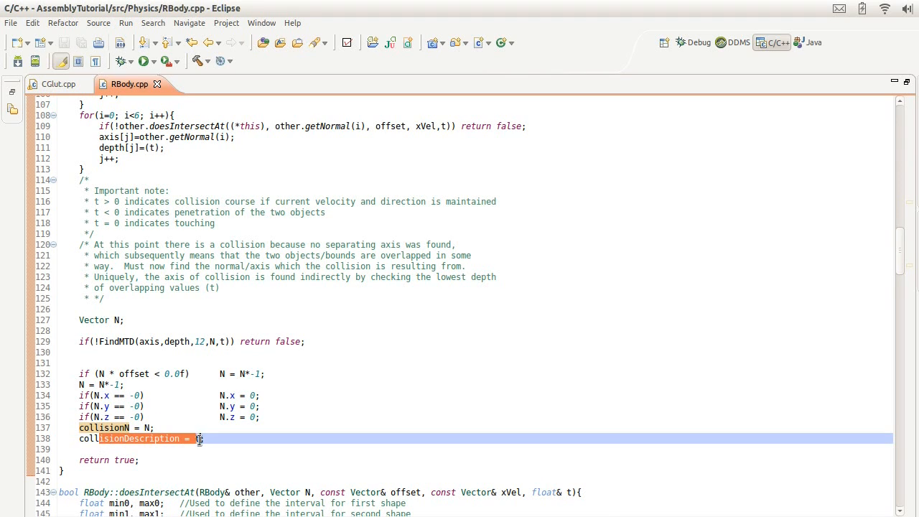
- Highlight doesIntersectAt's bound projections onto N and the offset * N line 152
scroll("up", 3)
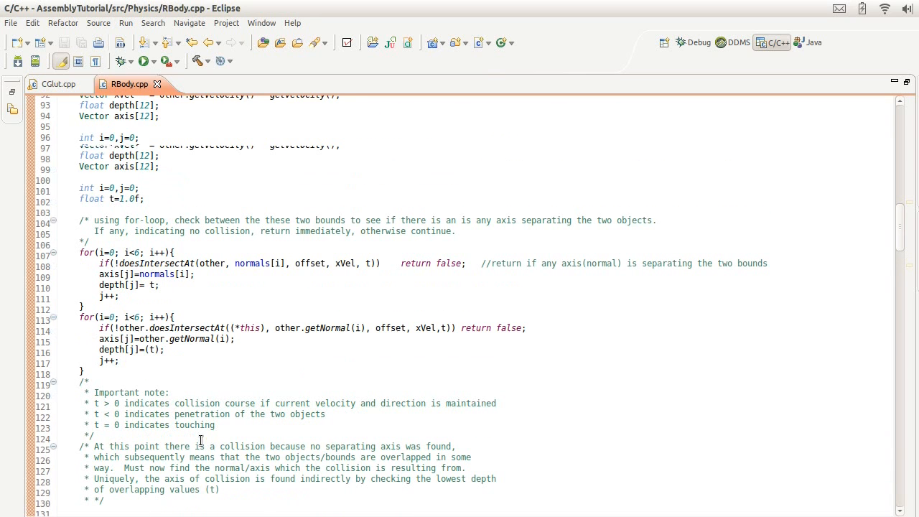
scroll("up", 3)
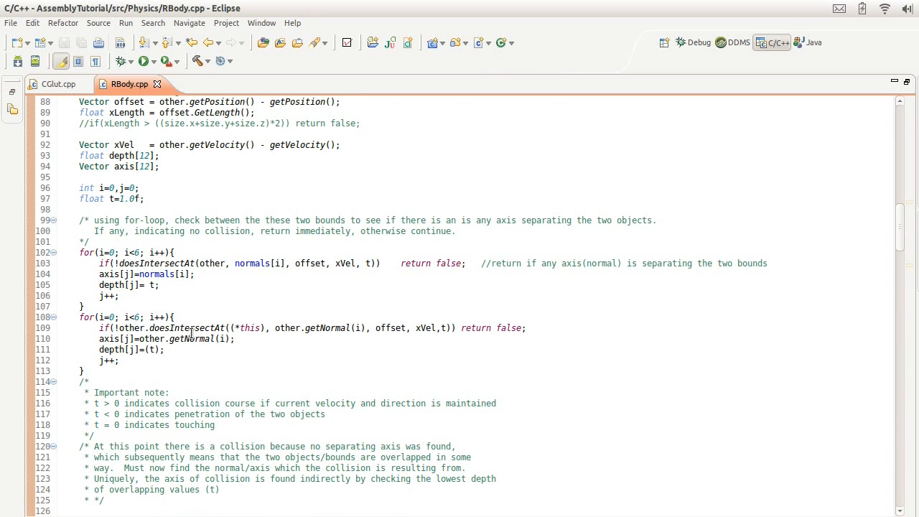
mouse_move(189, 327)
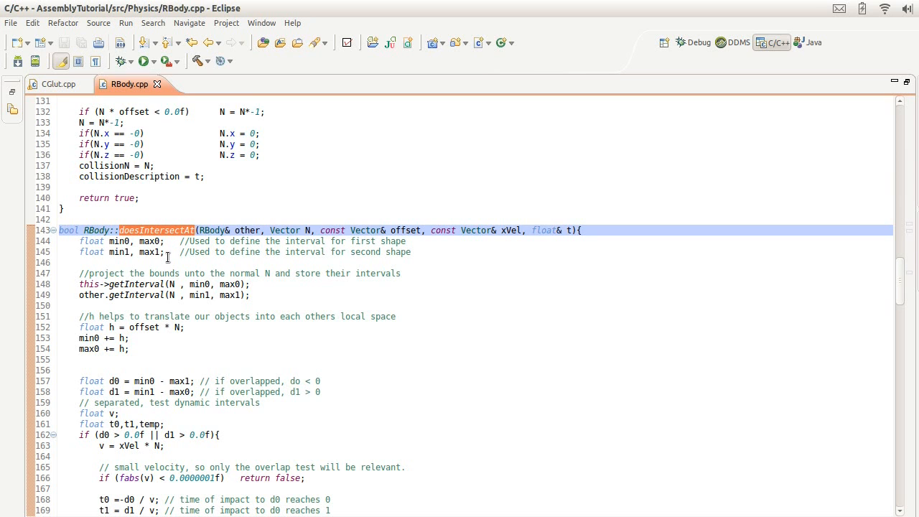
scroll("down", 3)
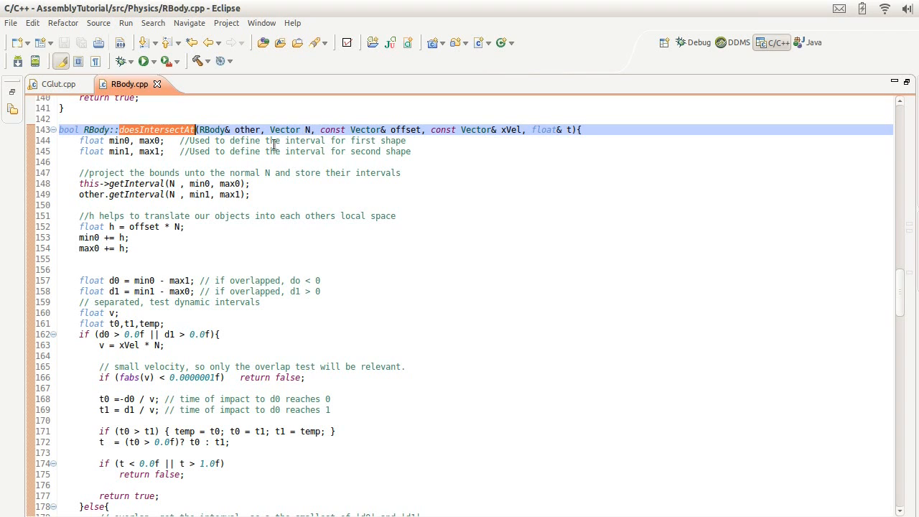
mouse_move(308, 130)
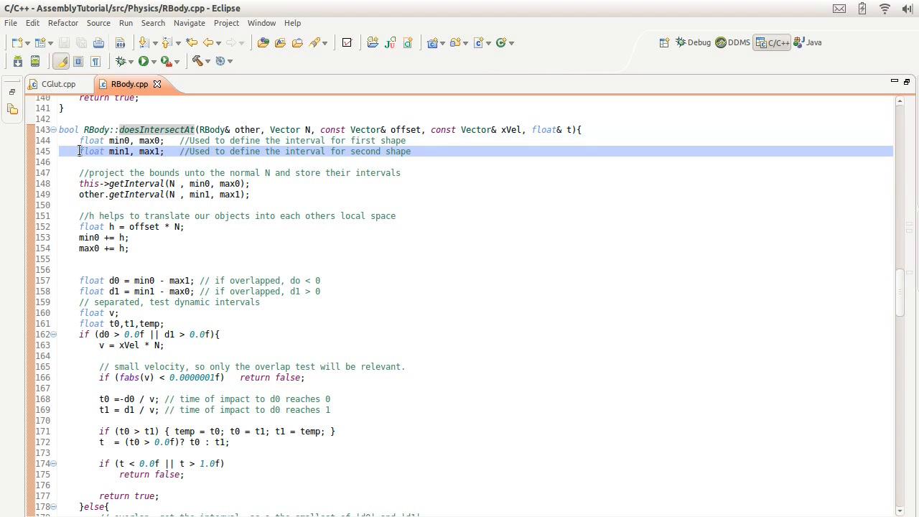
double_click(121, 151)
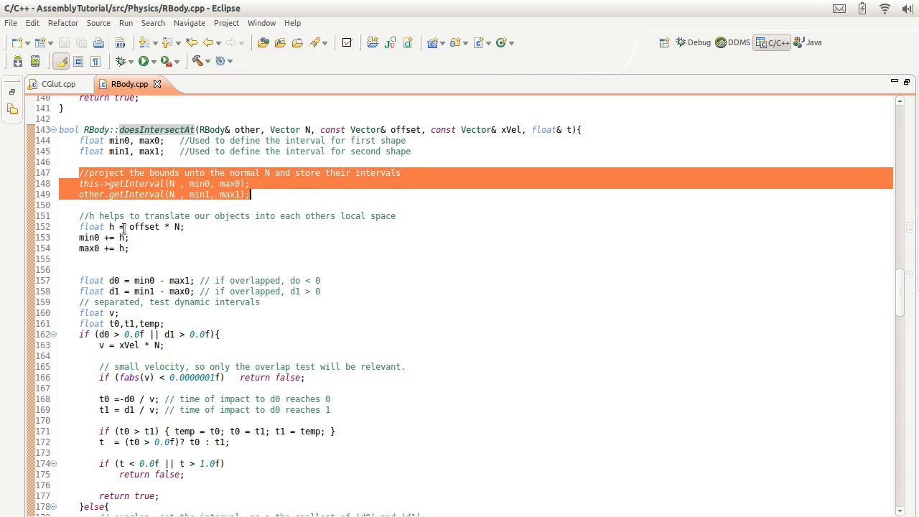
double_click(145, 227)
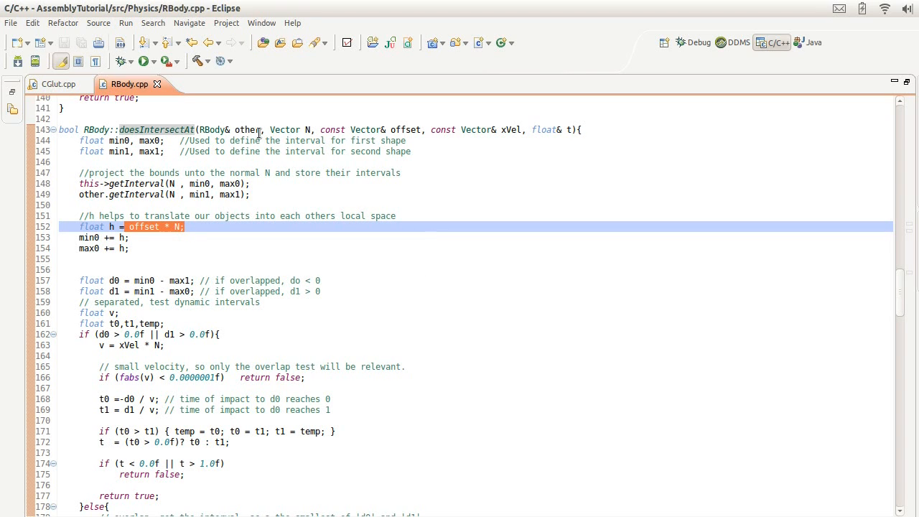
mouse_move(258, 131)
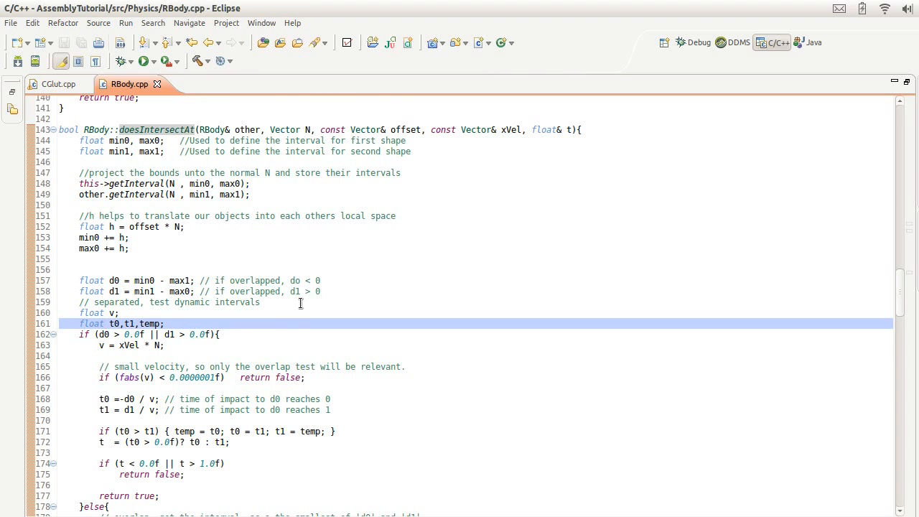
- Scroll to lines 150–188 showing doesIntersectAt's overlap branch and return false
scroll("down", 3)
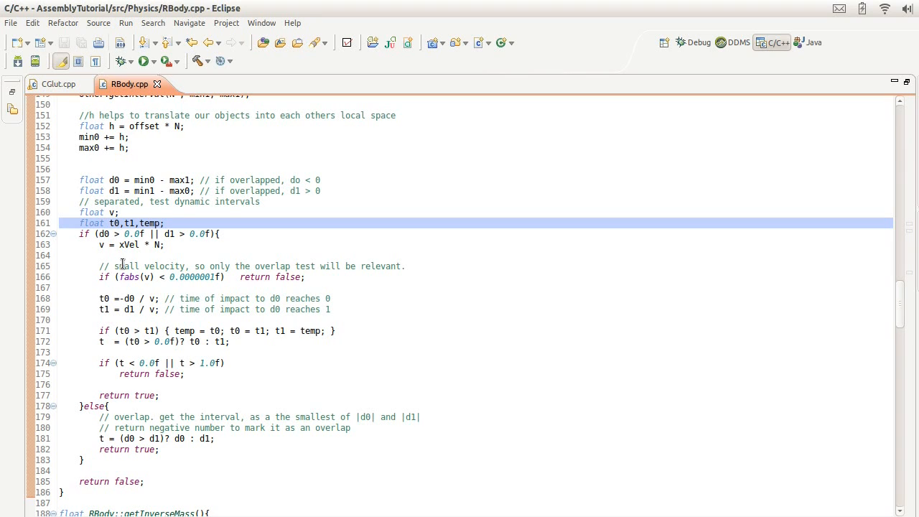
left_click(105, 223)
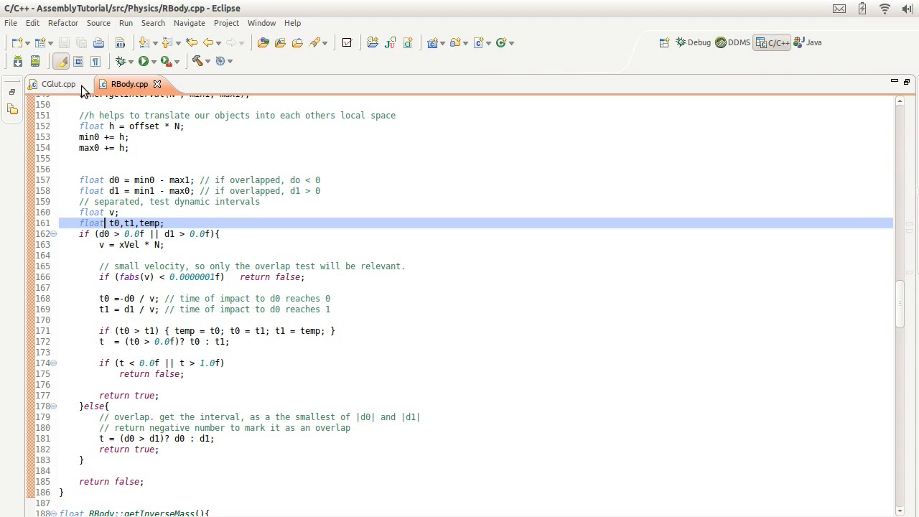
mouse_move(141, 142)
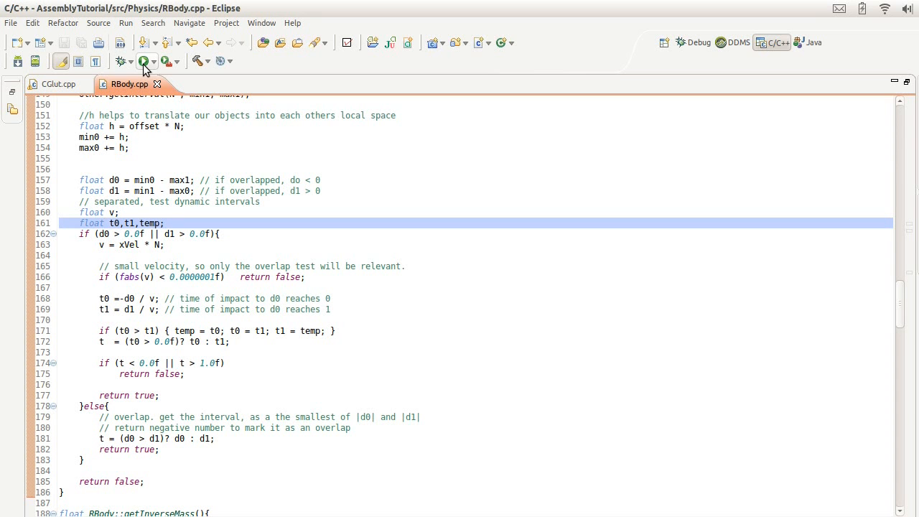
- Relaunch the CS248 GLUT example and enable Simulate so the cube moves
left_click(142, 61)
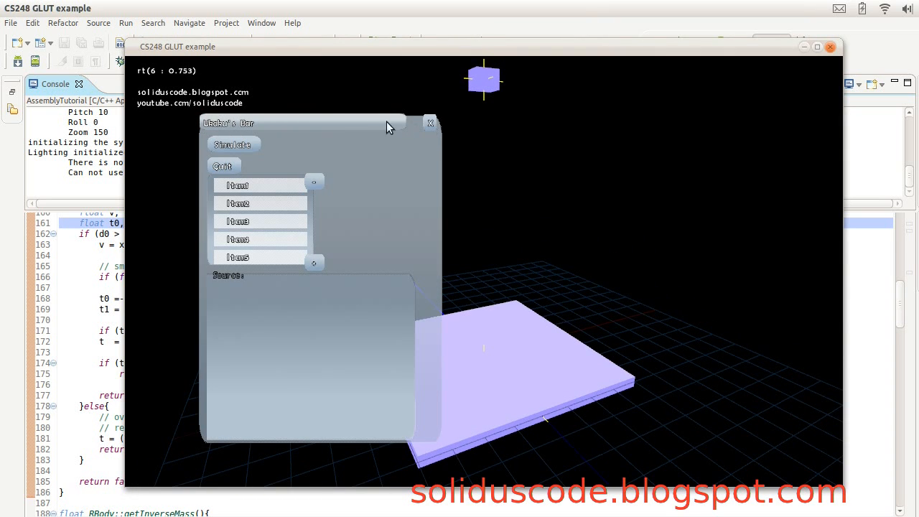
left_click(233, 144)
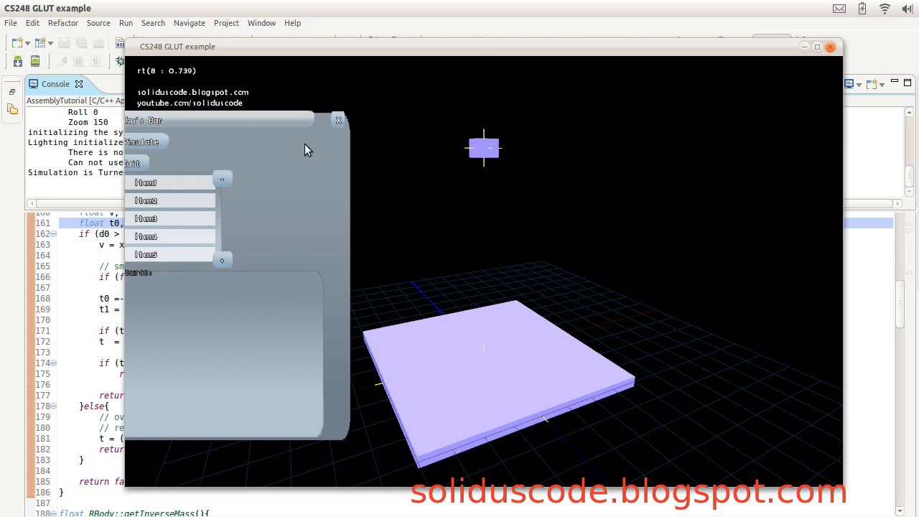